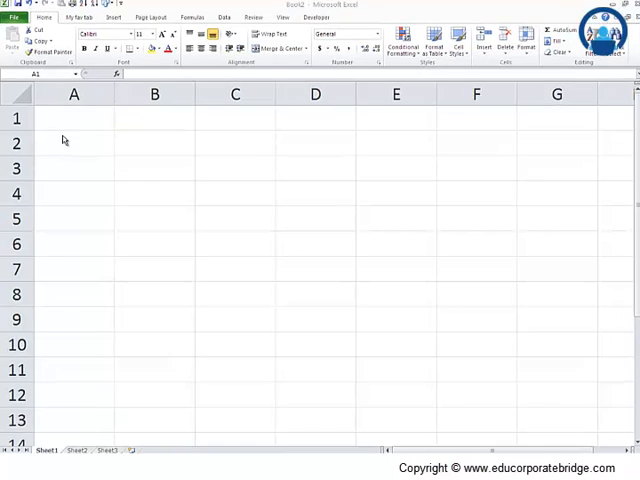
Enter the heading 'VBAs and Macros' in cell A1
text(VB)
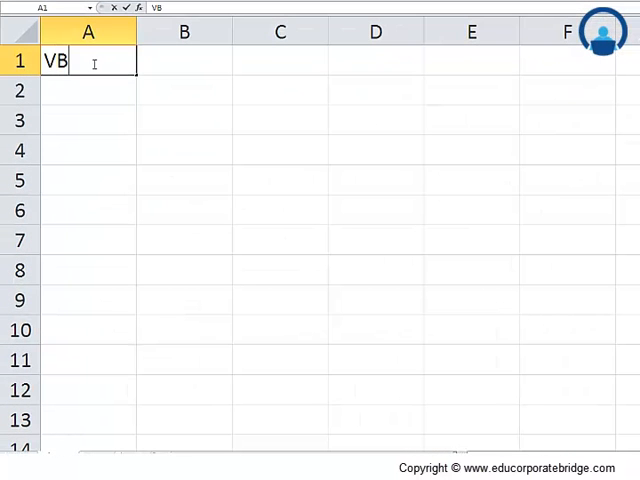
text(As and Macros)
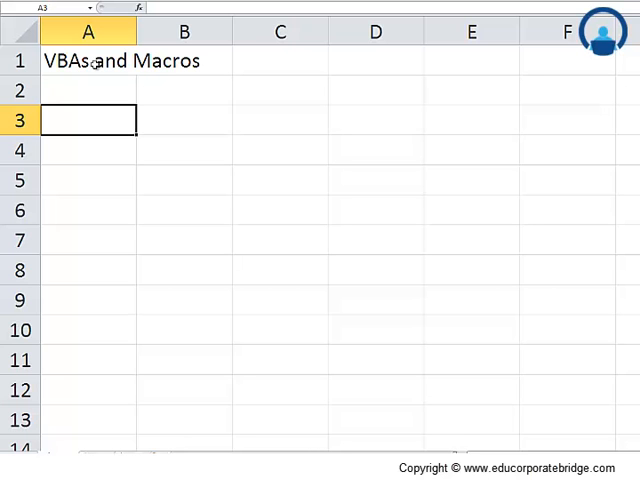
mouse_move(484, 350)
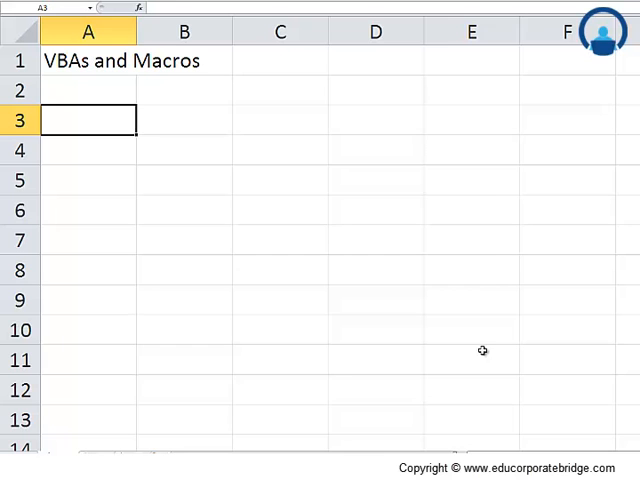
Enter 'Bank Consultant' in A3 and 'Mortage Loans' in A4
text(Bank Consultant)
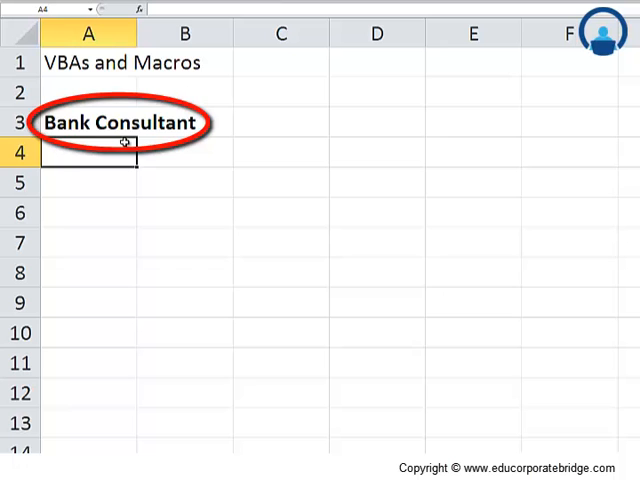
text(Mor)
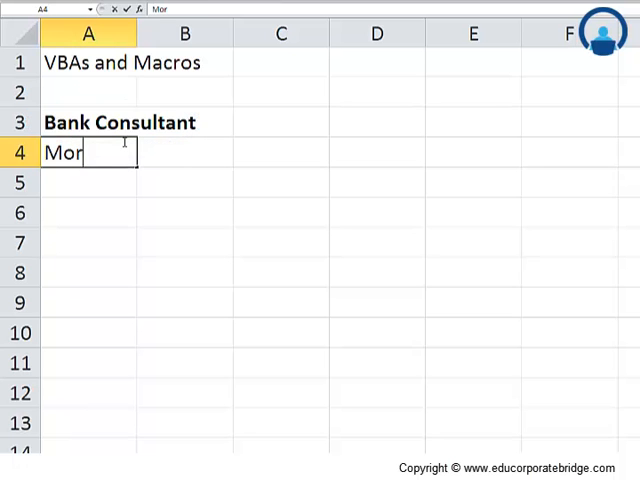
text(tage Loans)
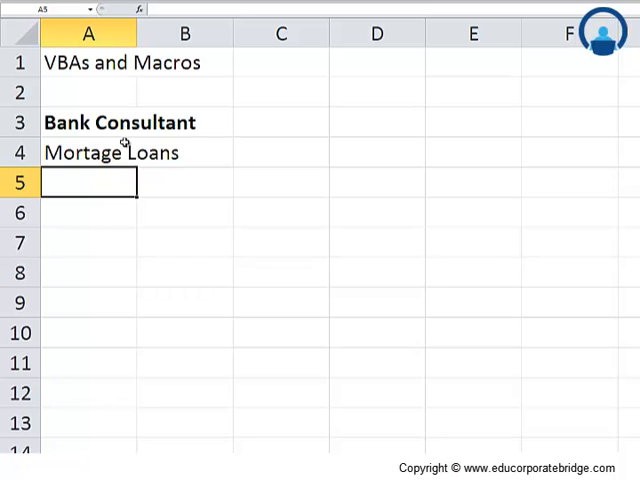
Enter the bold line 'EMI -> equal monthly installment' in A5
text(EMI -)
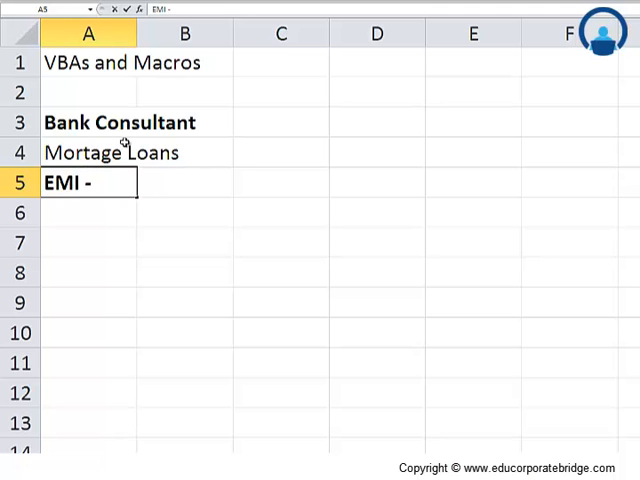
text(> equal)
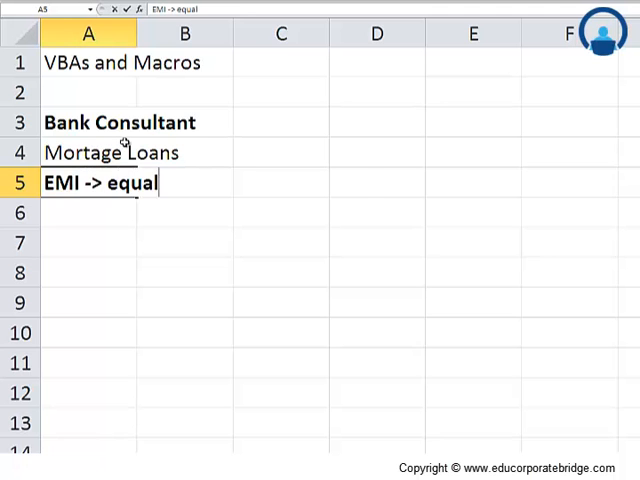
text(monthly instal)
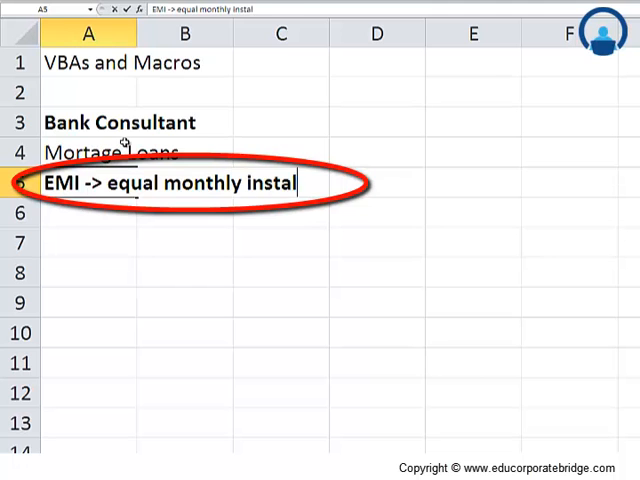
text(lment)
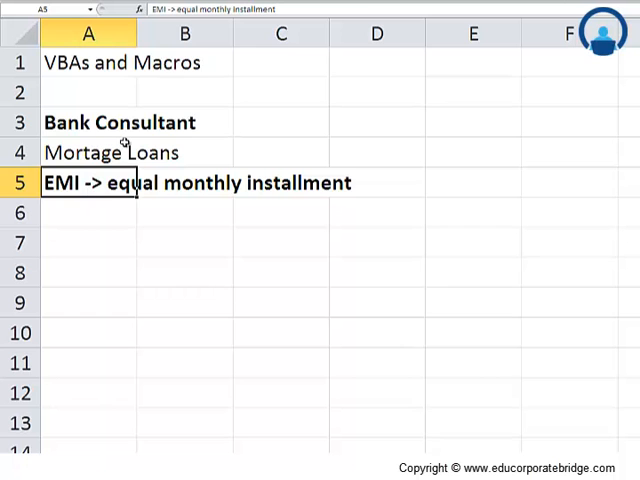
click(88, 240)
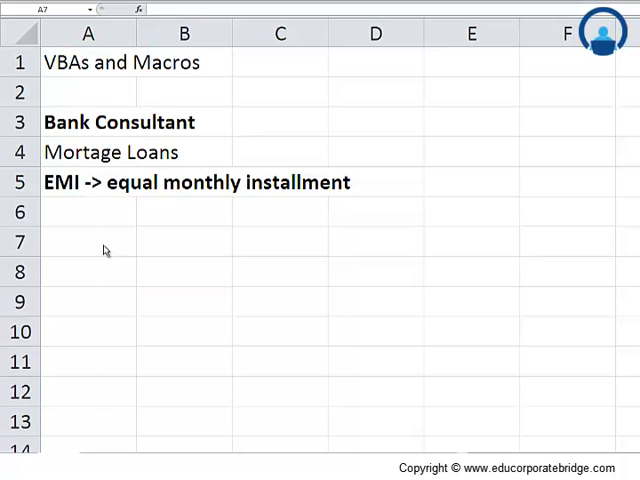
Enter 'EMIs from various banks' in A7 and 'Minimum EMI' in A8
click(88, 242)
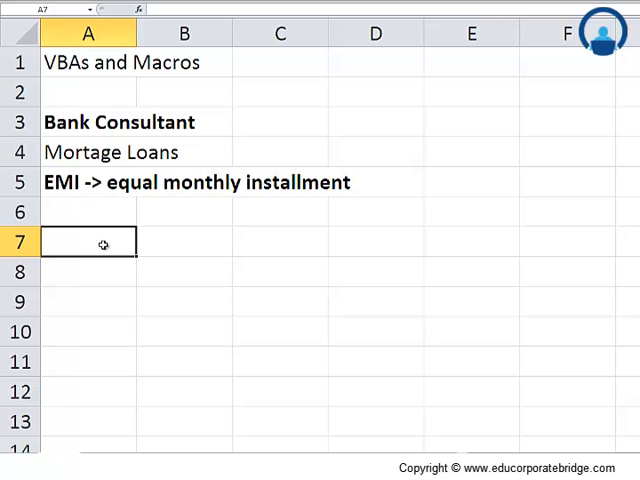
text(EMIs from)
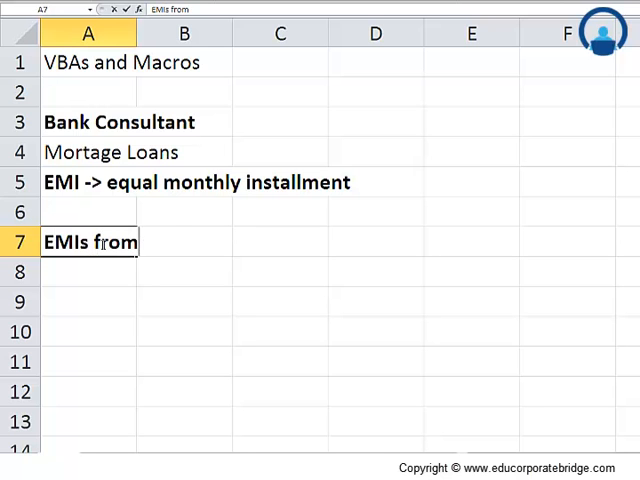
text(various banks)
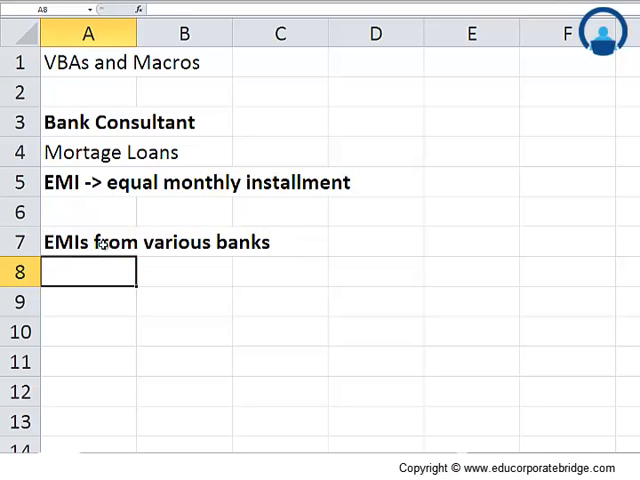
text(Minimum EMI)
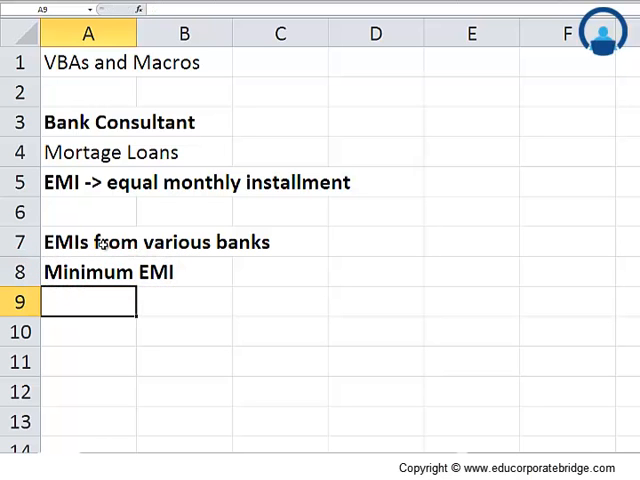
Enter 'specific banks', 'Printout of quotes' and 'Emailed' in A9 to A11
text(specific)
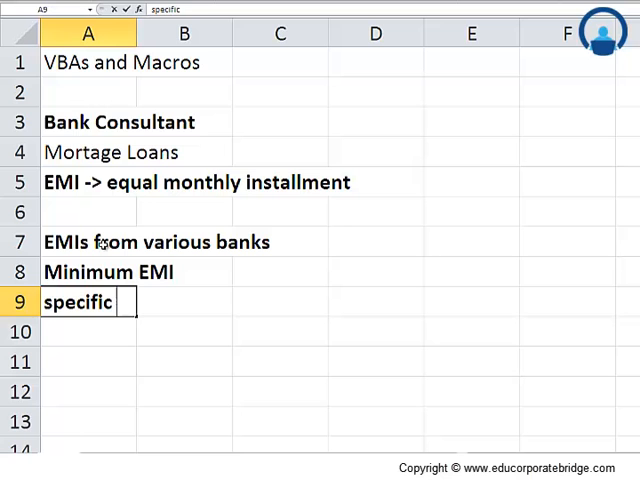
text(banks)
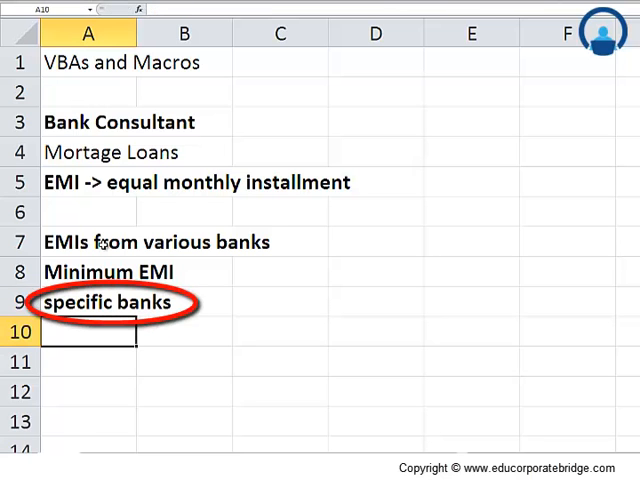
text(Print)
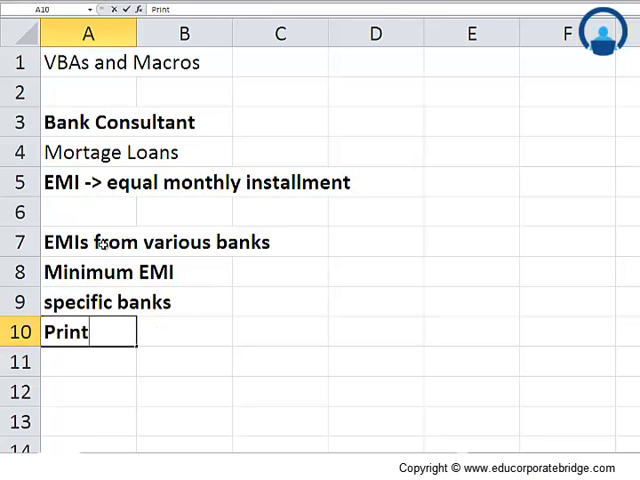
text(Printout of quote)
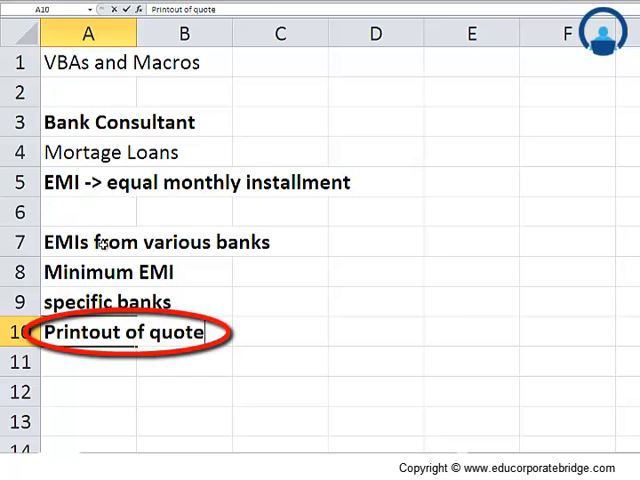
text(Emailed)
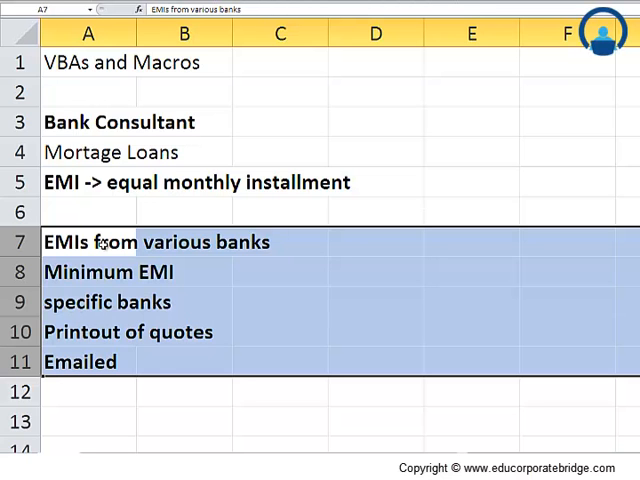
Set the Minimum EMI value in C8 to 2000
click(88, 242)
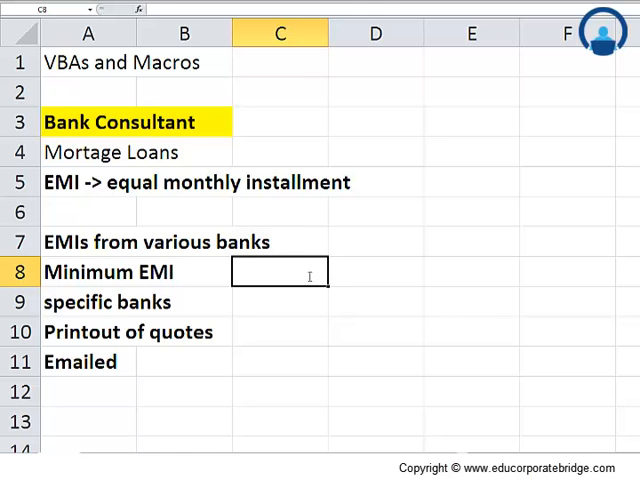
text(150)
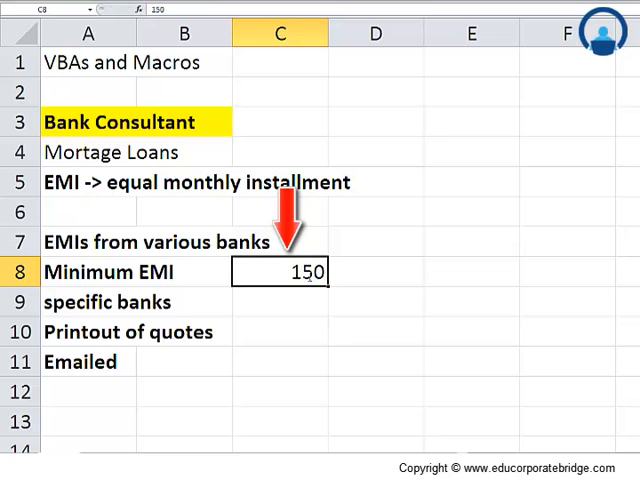
text(2000)
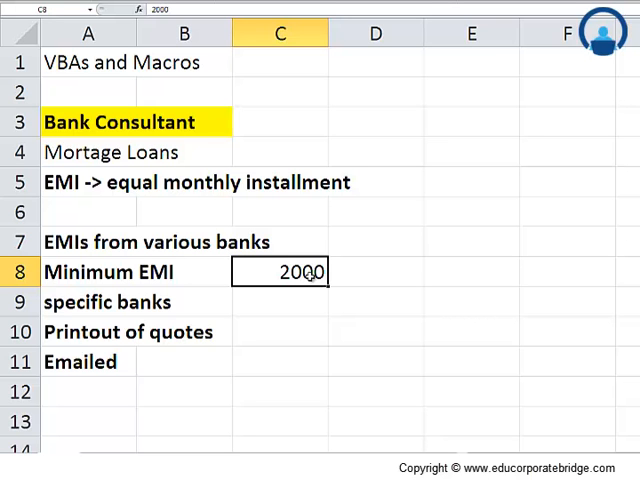
click(280, 122)
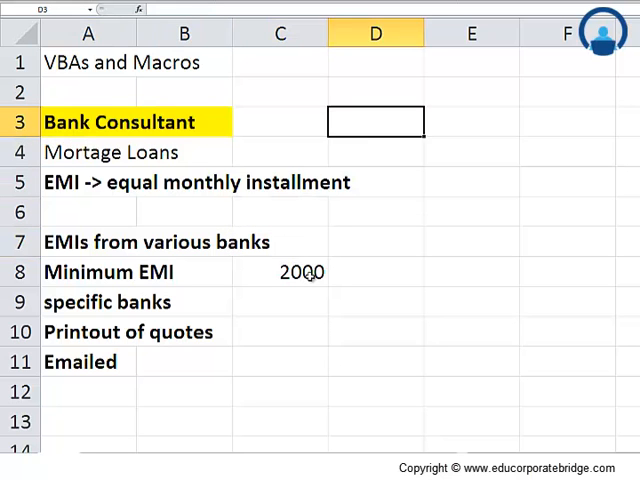
Enter the heading 'VBAs and Macros!' in E3 beside Bank Consultant
text(V)
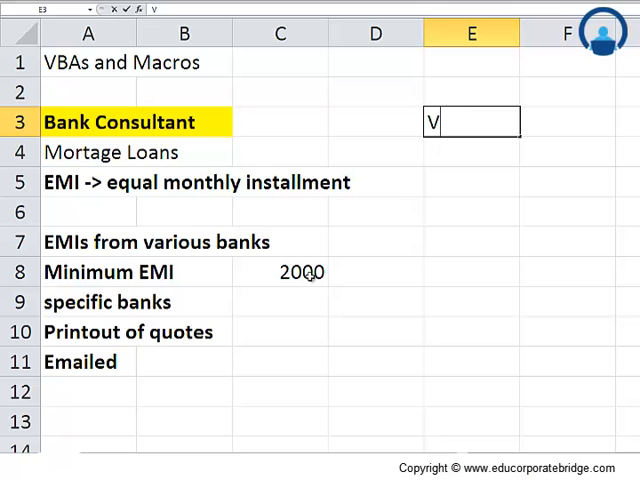
text(VBAs and Macros)
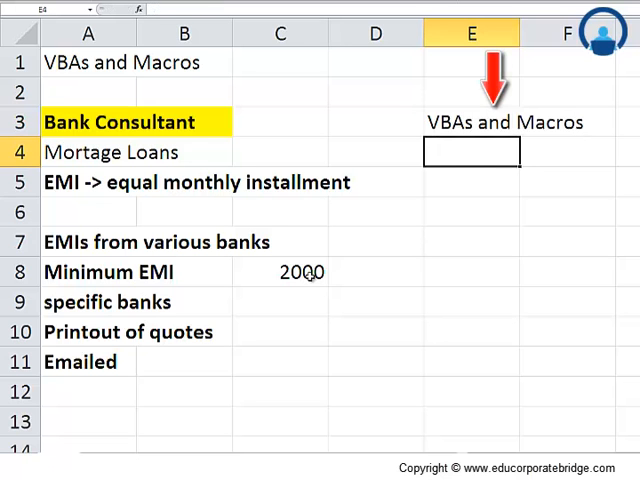
click(472, 122)
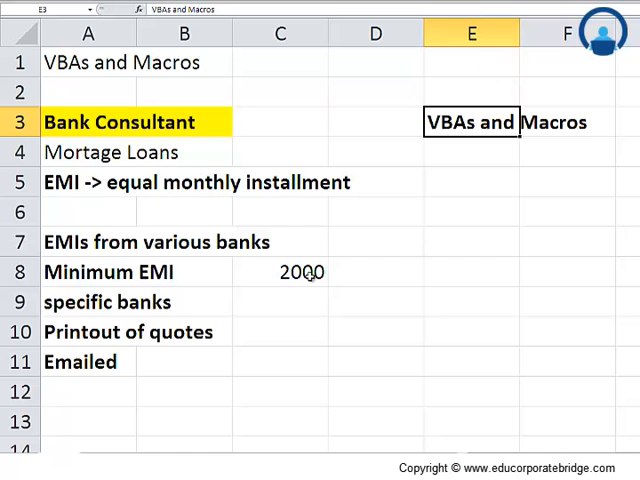
text(!)
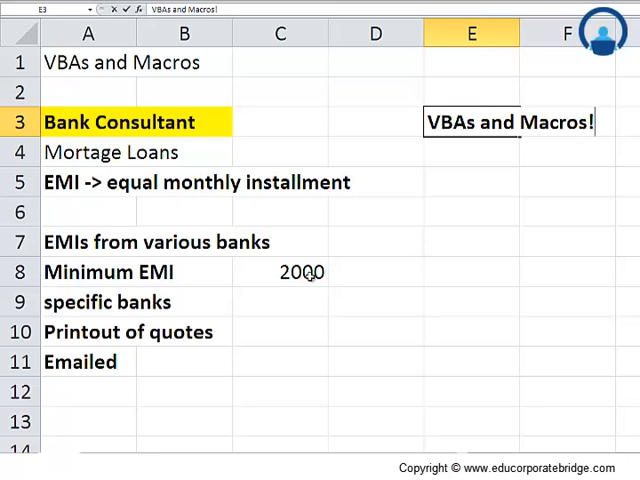
click(472, 152)
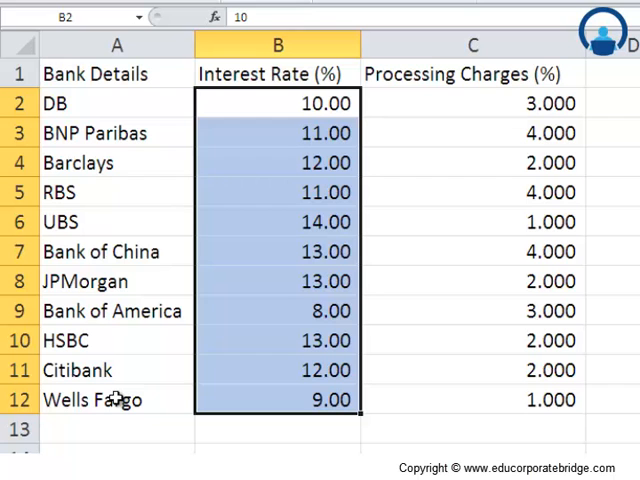
mouse_move(244, 312)
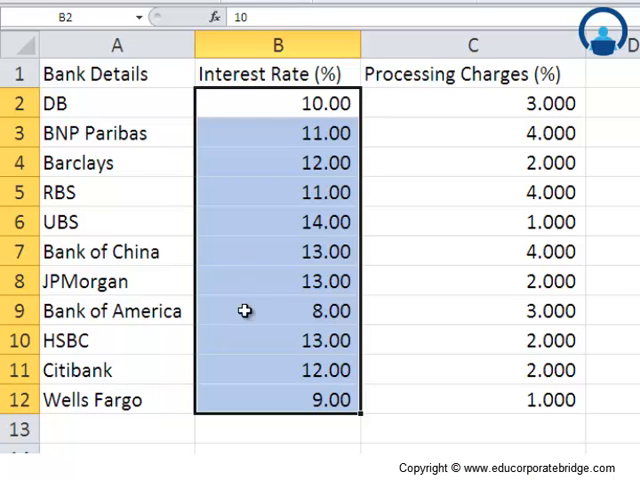
mouse_move(476, 232)
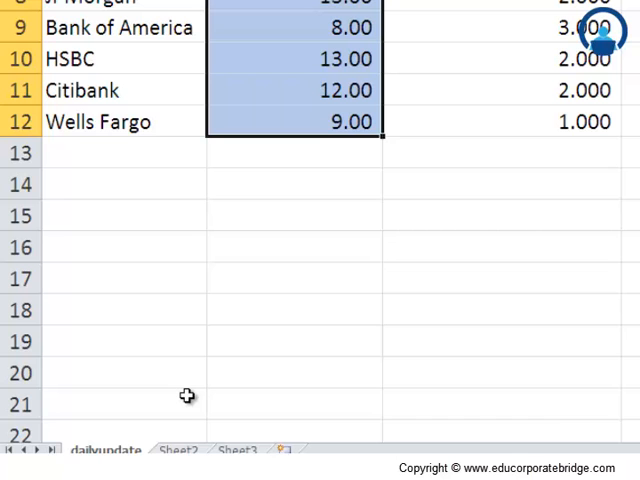
mouse_move(250, 386)
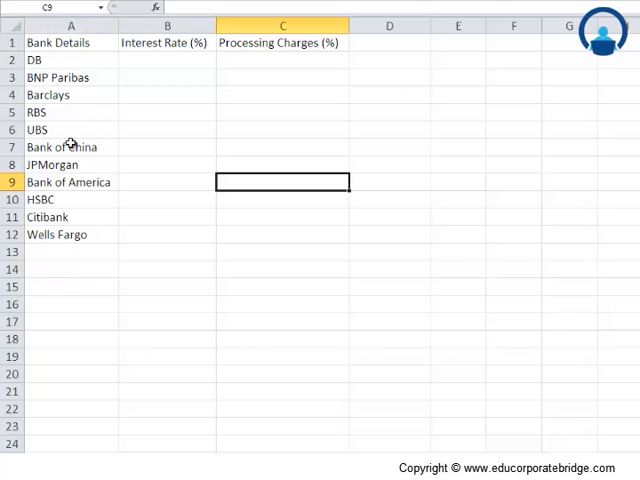
mouse_move(72, 170)
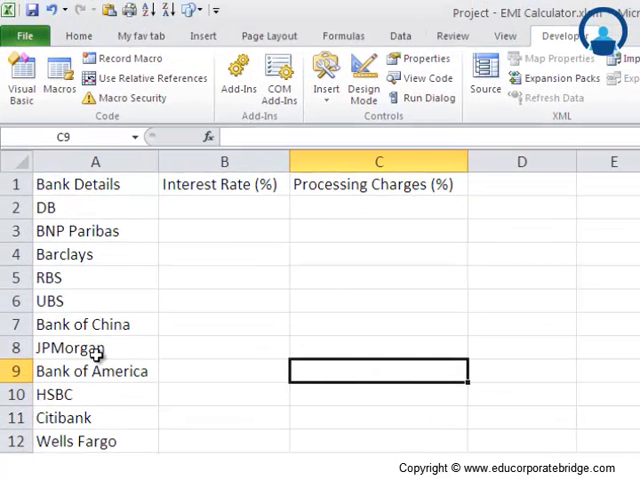
Launch the Visual Basic editor from the Developer tab
click(60, 76)
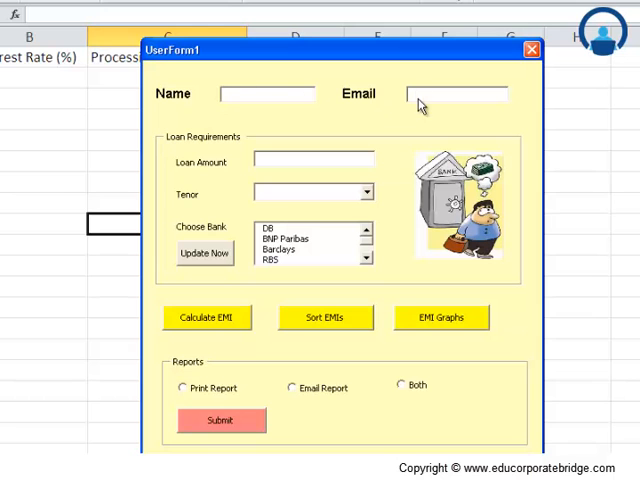
Fill UserForm1 with name David, an email, loan amount 10000 and tenor 15
text(D)
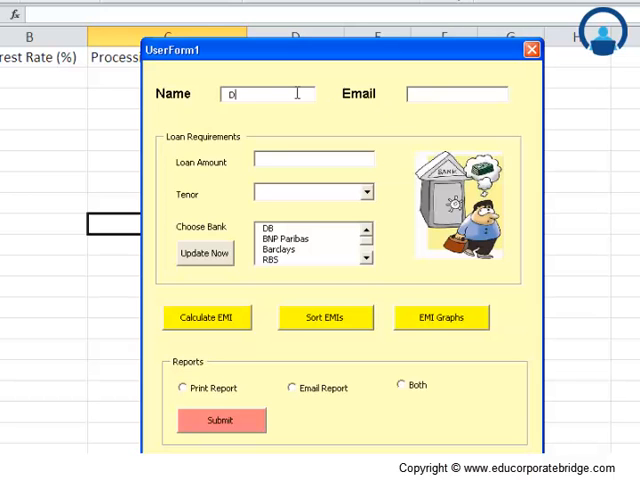
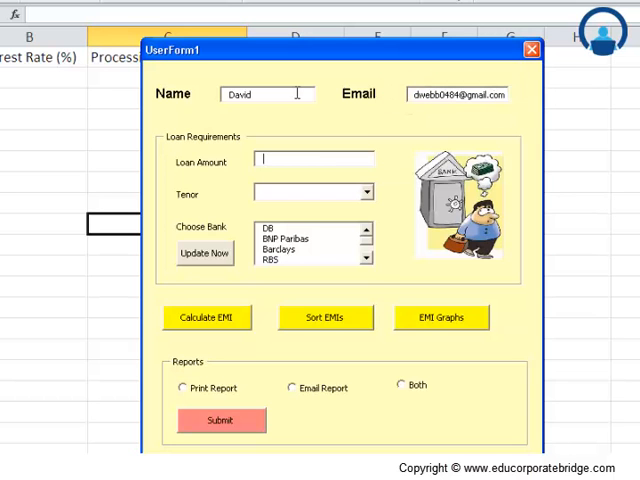
text(10000)
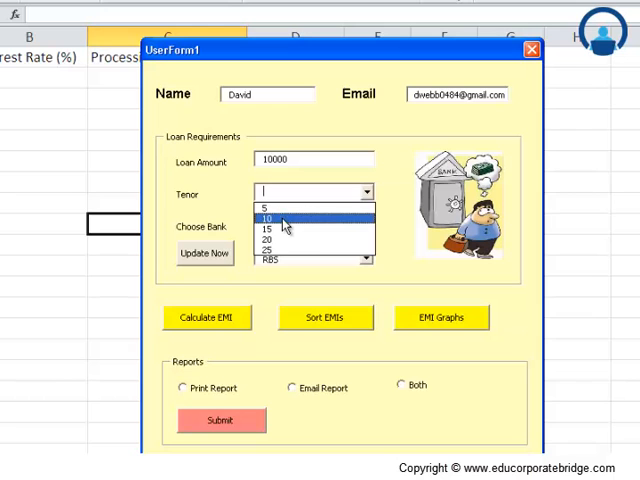
click(284, 228)
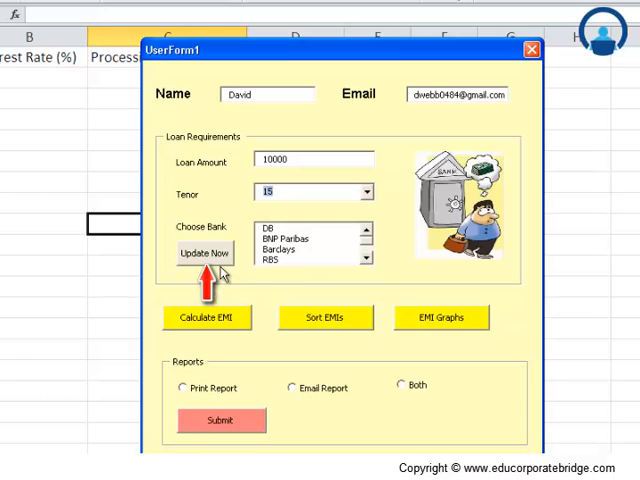
mouse_move(196, 330)
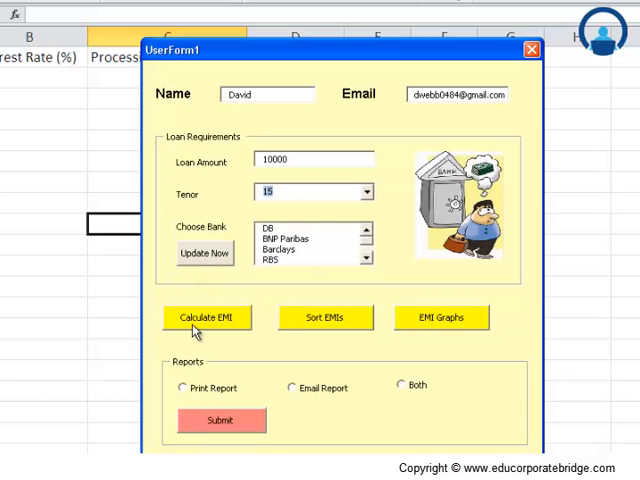
mouse_move(264, 344)
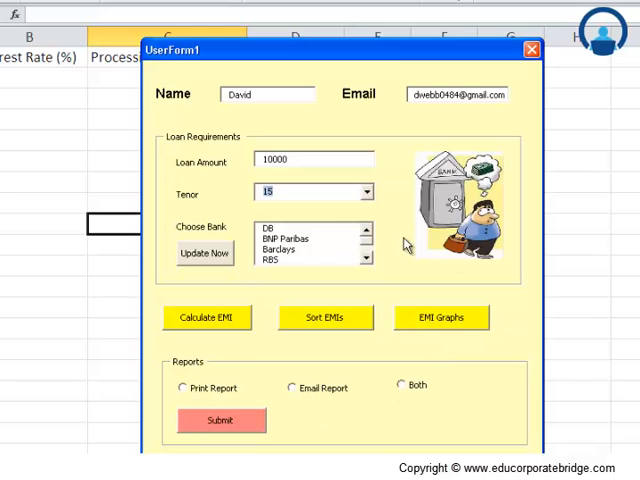
mouse_move(488, 246)
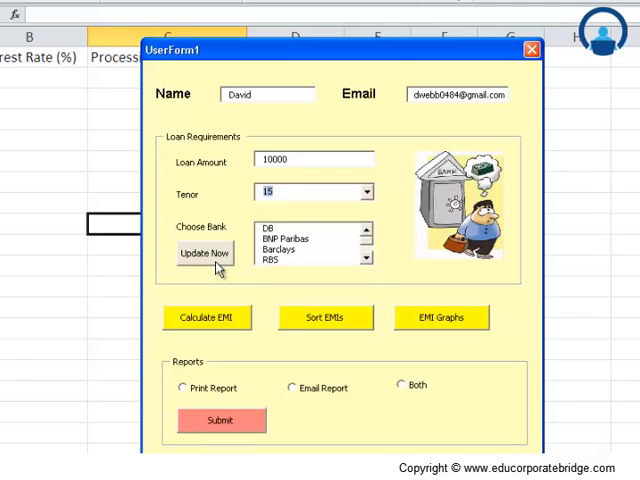
Run Update Now to populate all eleven banks' rates and processing charges
click(204, 252)
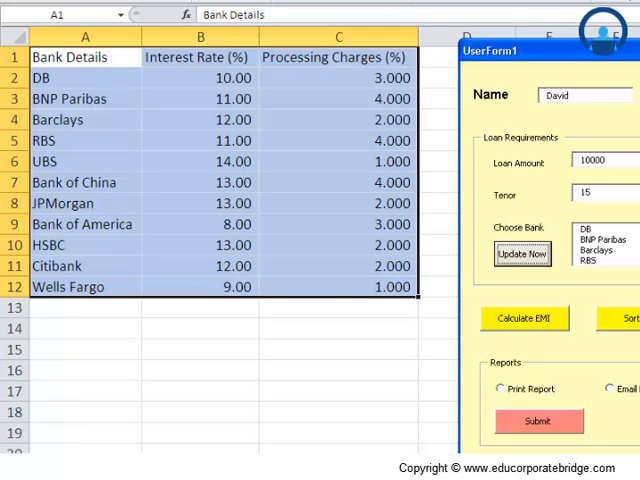
mouse_move(460, 280)
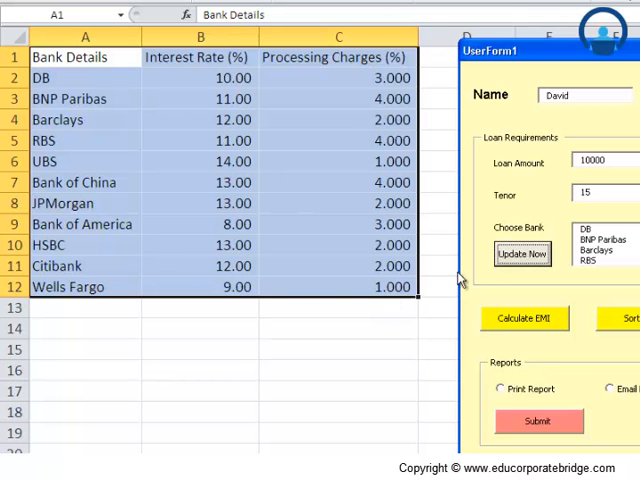